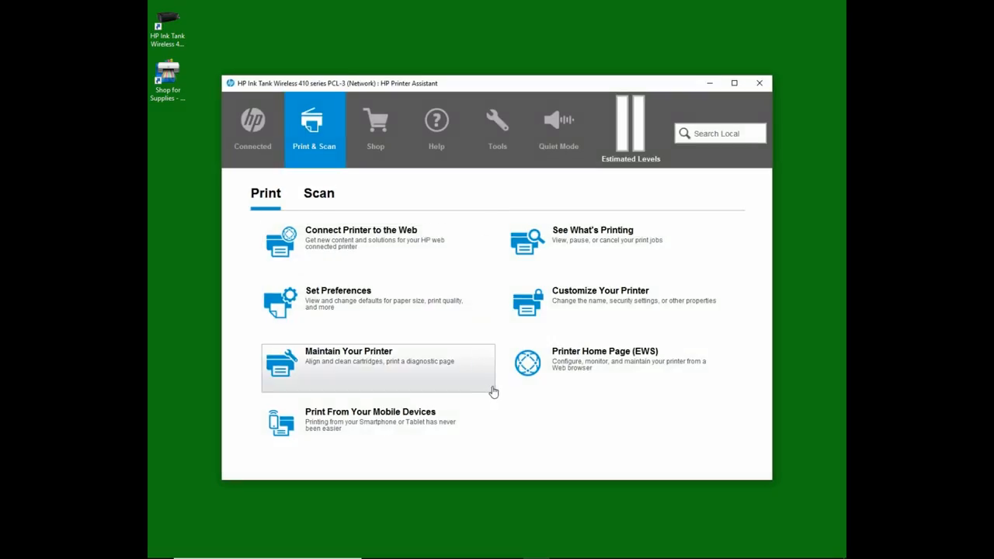
{"action": "mouse_move", "coordinate": [504, 428]}
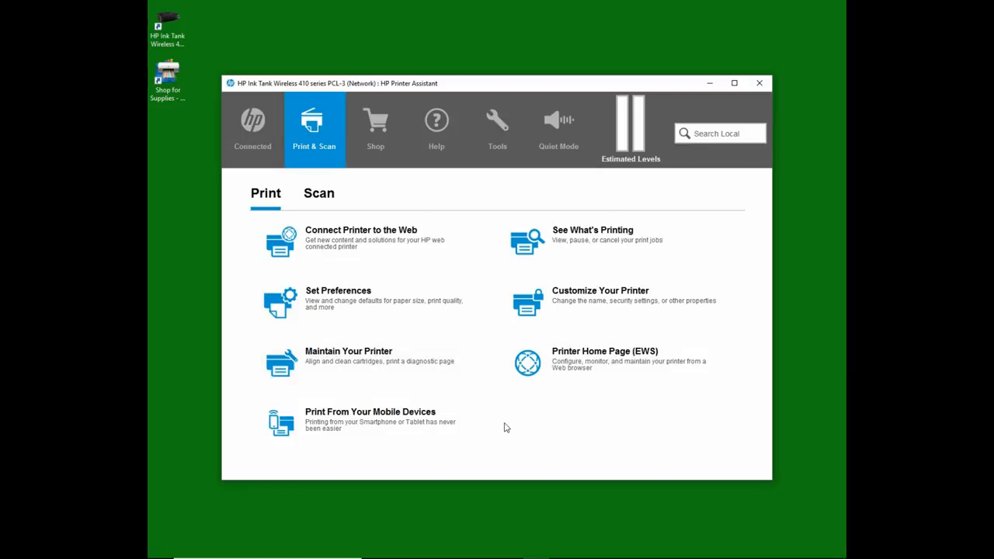
{"action": "mouse_move", "coordinate": [318, 196]}
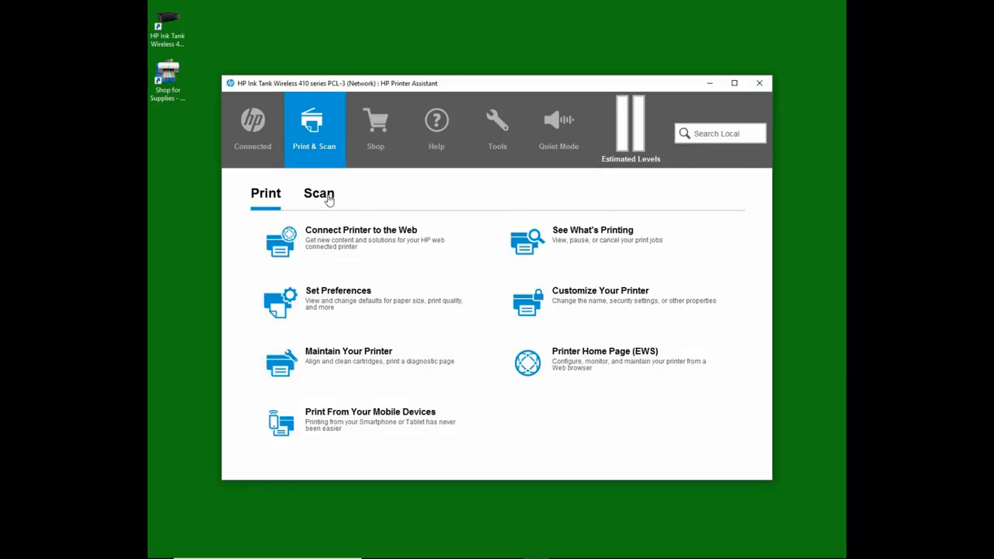
Step: Open HP Scan from the Scan section's 'Scan a Document or Photo' option
{"action": "left_click", "coordinate": [318, 193]}
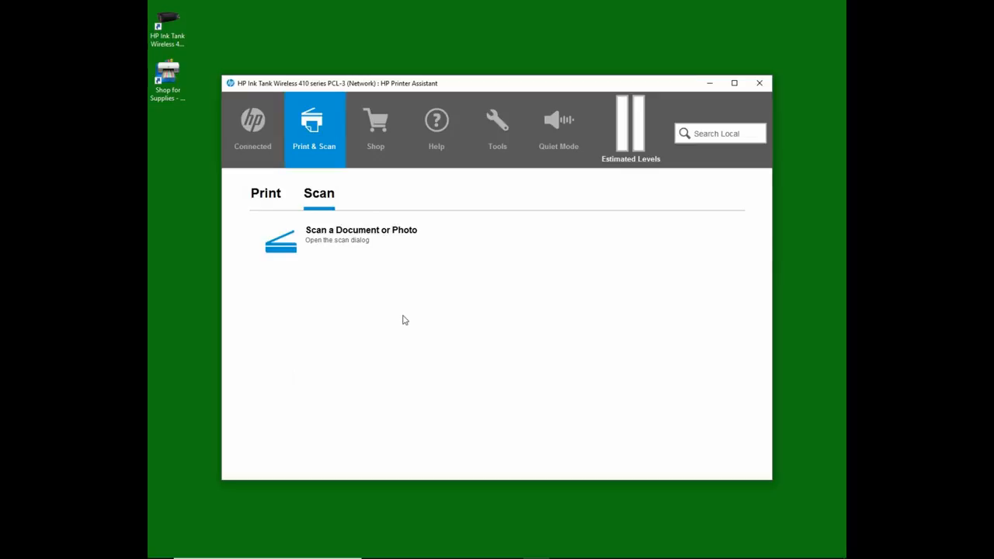
{"action": "mouse_move", "coordinate": [362, 243]}
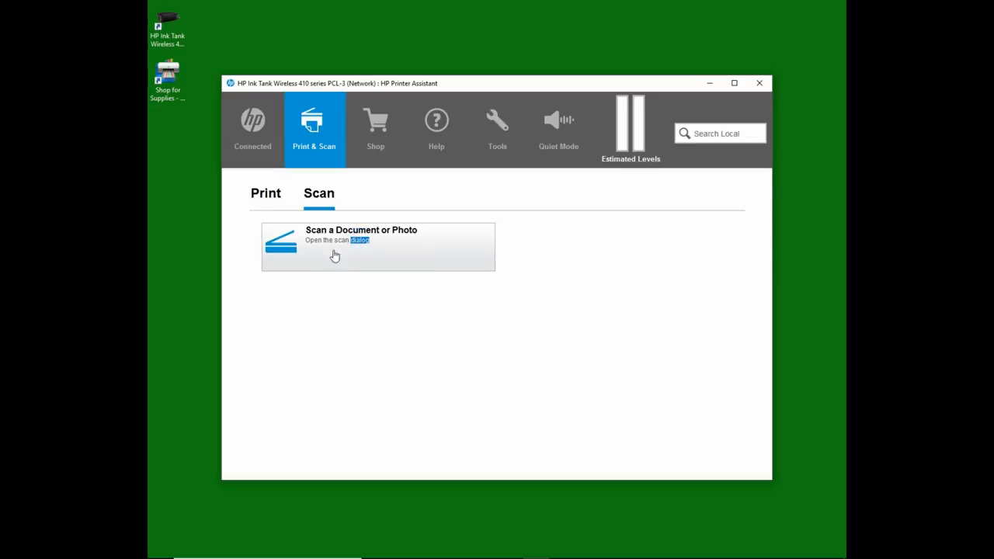
{"action": "left_click", "coordinate": [361, 241]}
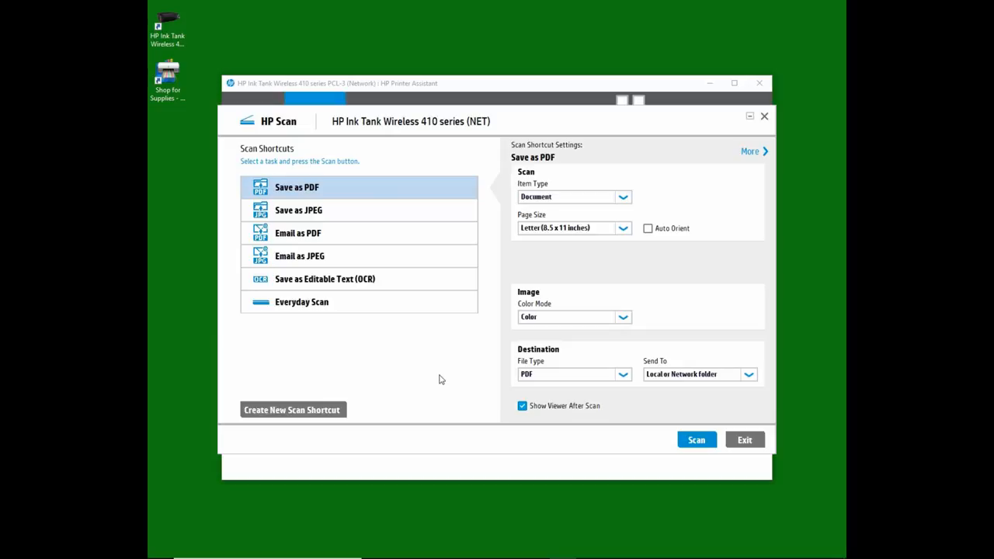
{"action": "mouse_move", "coordinate": [331, 197]}
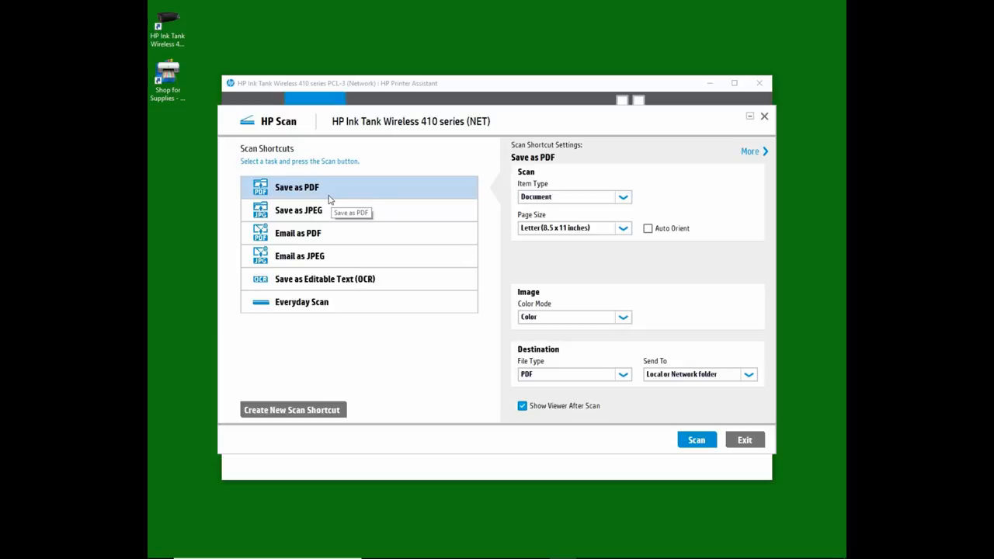
{"action": "mouse_move", "coordinate": [530, 226]}
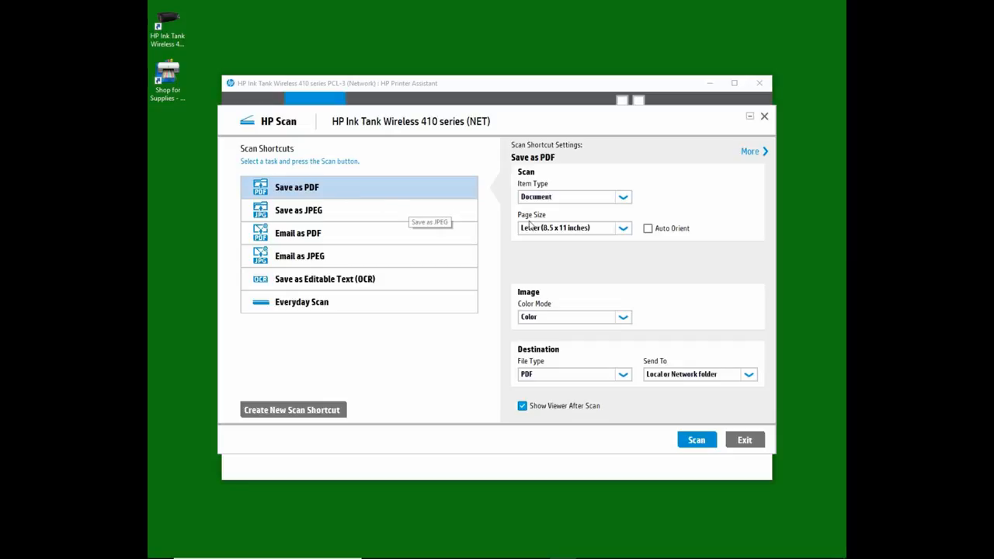
Step: Change the Save as PDF page size from Letter to A4 (210 x 297 mm)
{"action": "left_click", "coordinate": [623, 227]}
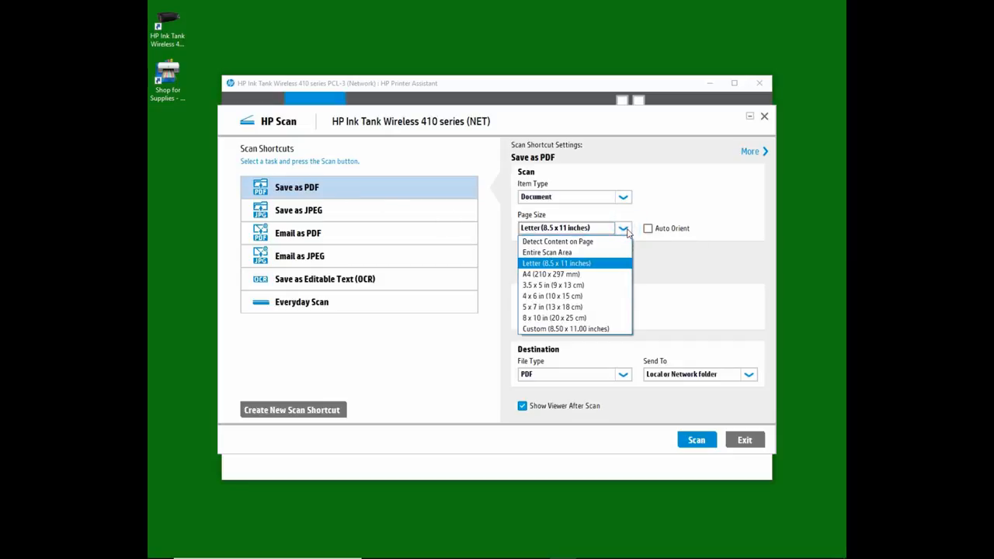
{"action": "left_click", "coordinate": [551, 274]}
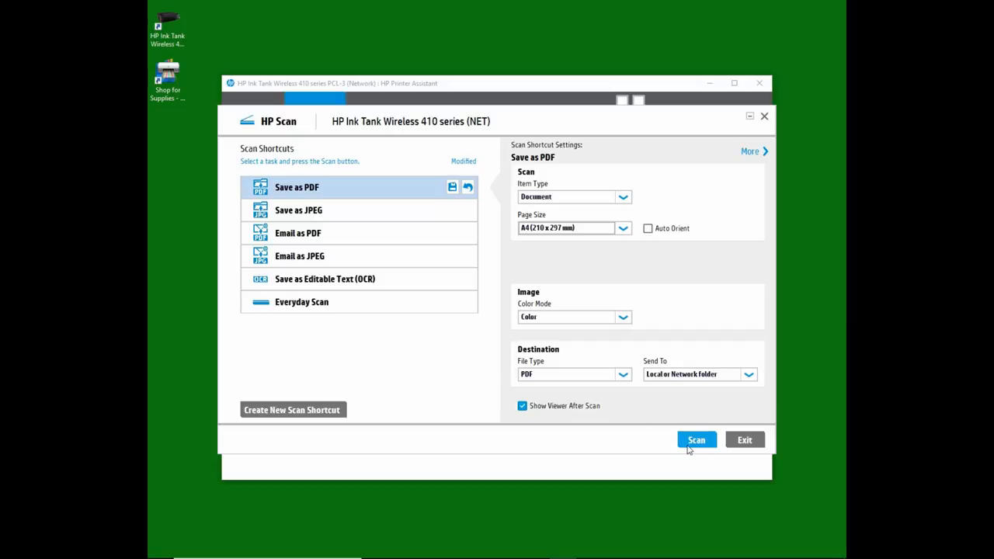
Step: Scan the first A4 page to get a one-page preview
{"action": "left_click", "coordinate": [696, 440]}
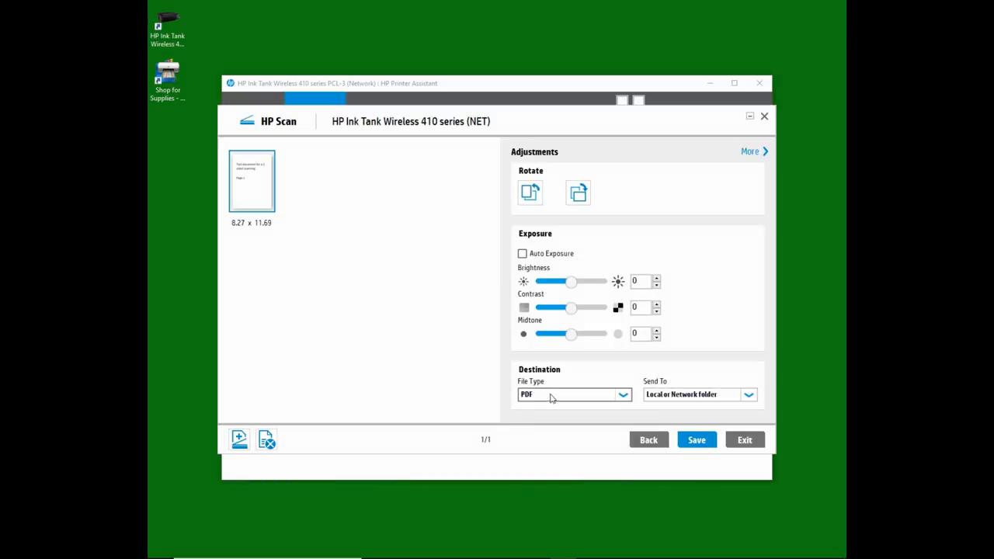
{"action": "mouse_move", "coordinate": [448, 335]}
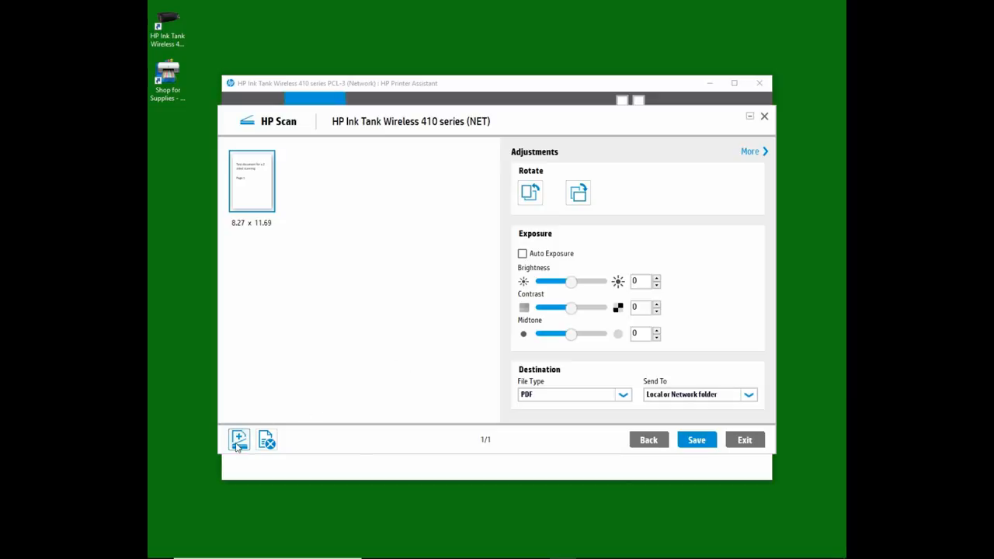
{"action": "mouse_move", "coordinate": [239, 439]}
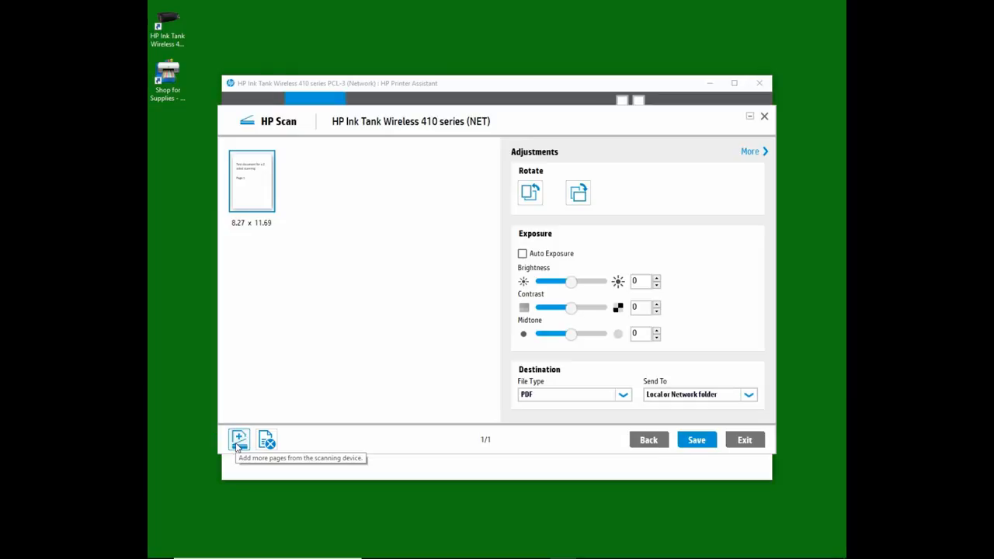
Step: Add page 2 from the scanner, making a two-page PDF document
{"action": "left_click", "coordinate": [239, 439]}
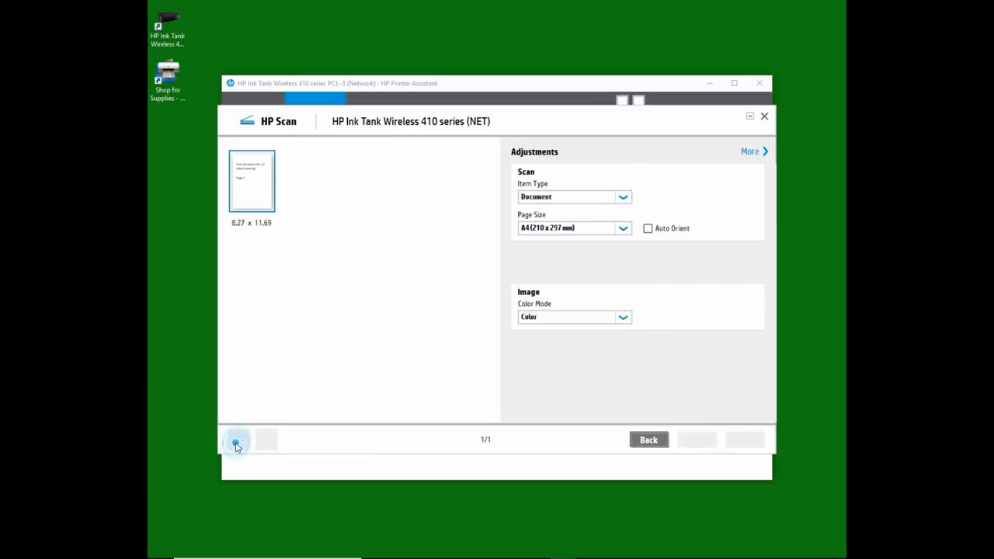
{"action": "left_click", "coordinate": [236, 440]}
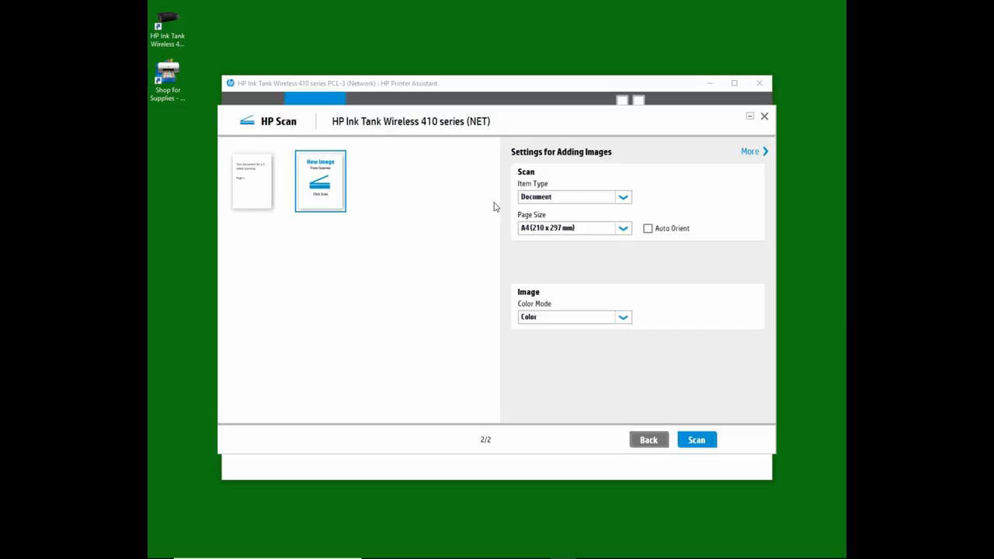
{"action": "mouse_move", "coordinate": [557, 175]}
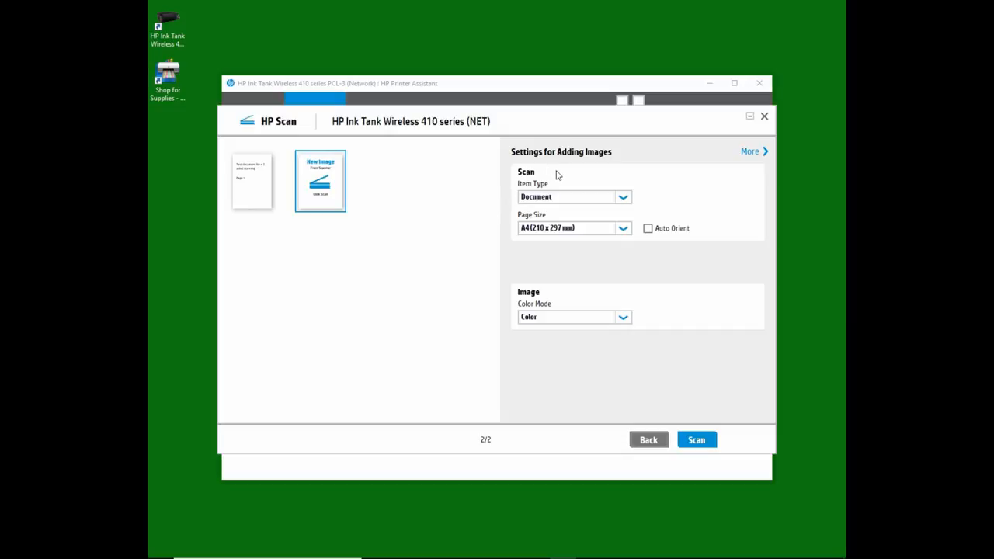
{"action": "mouse_move", "coordinate": [607, 428]}
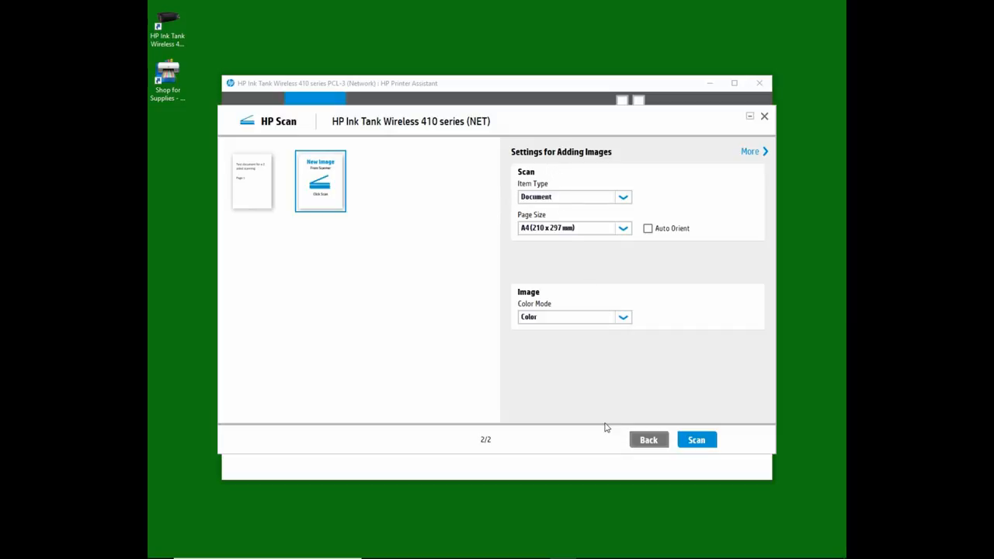
{"action": "mouse_move", "coordinate": [579, 397]}
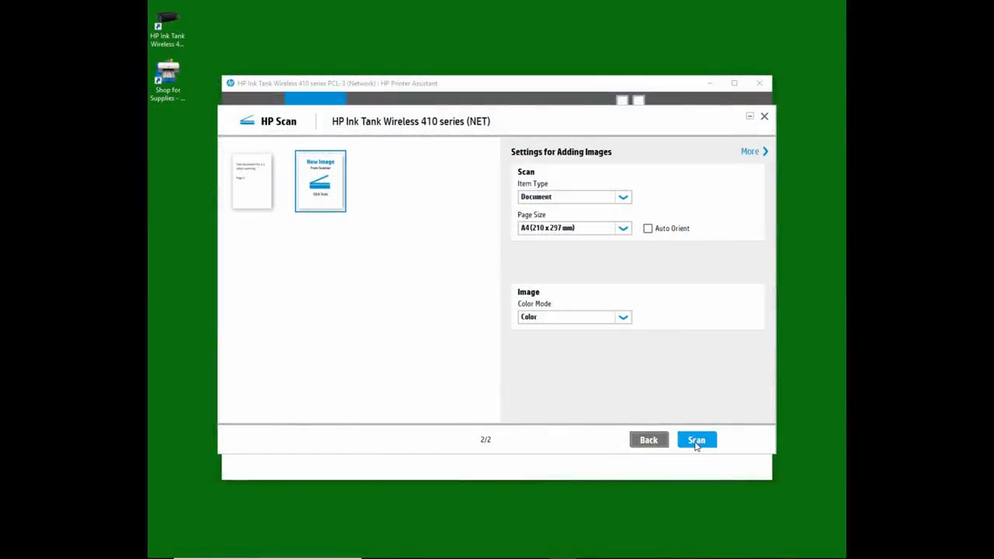
{"action": "mouse_move", "coordinate": [696, 441]}
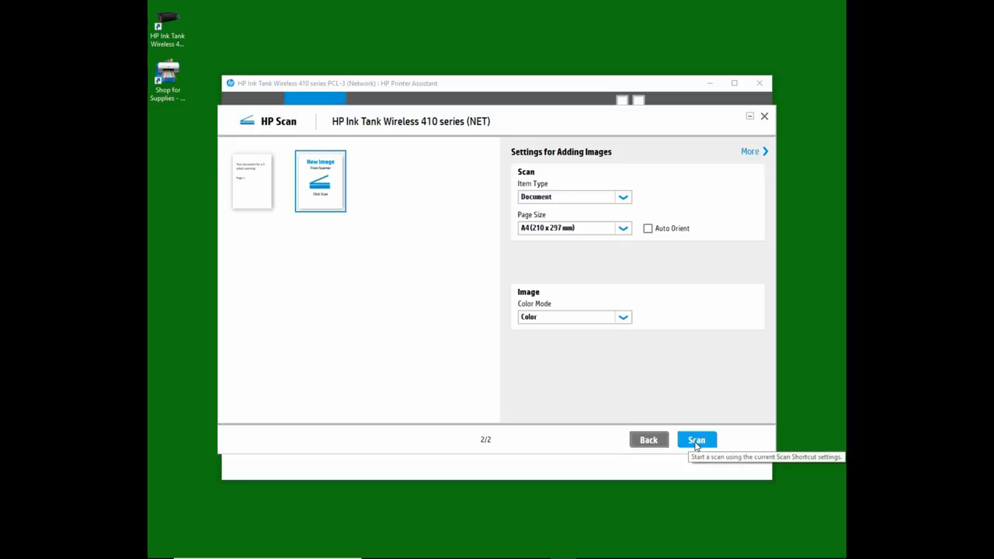
{"action": "left_click", "coordinate": [696, 439]}
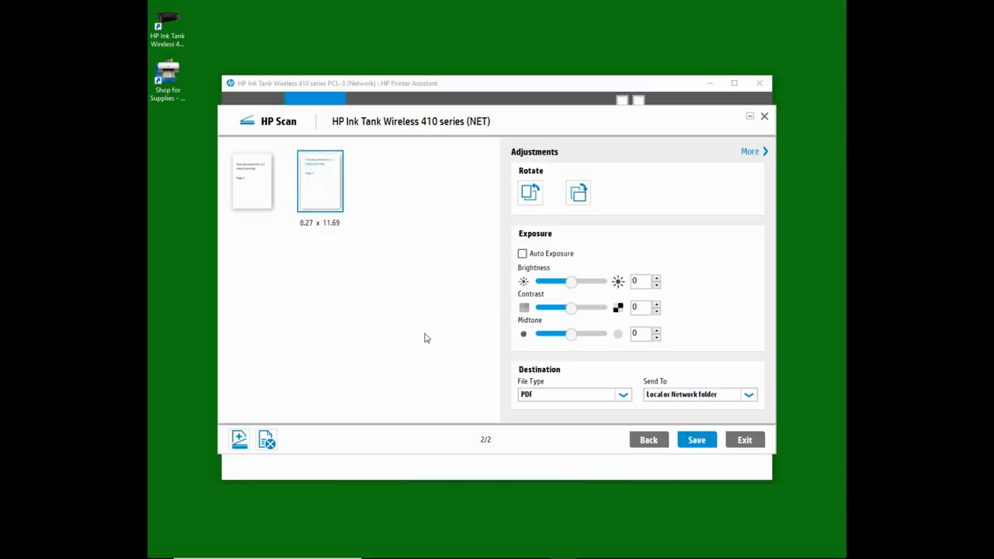
{"action": "mouse_move", "coordinate": [367, 228]}
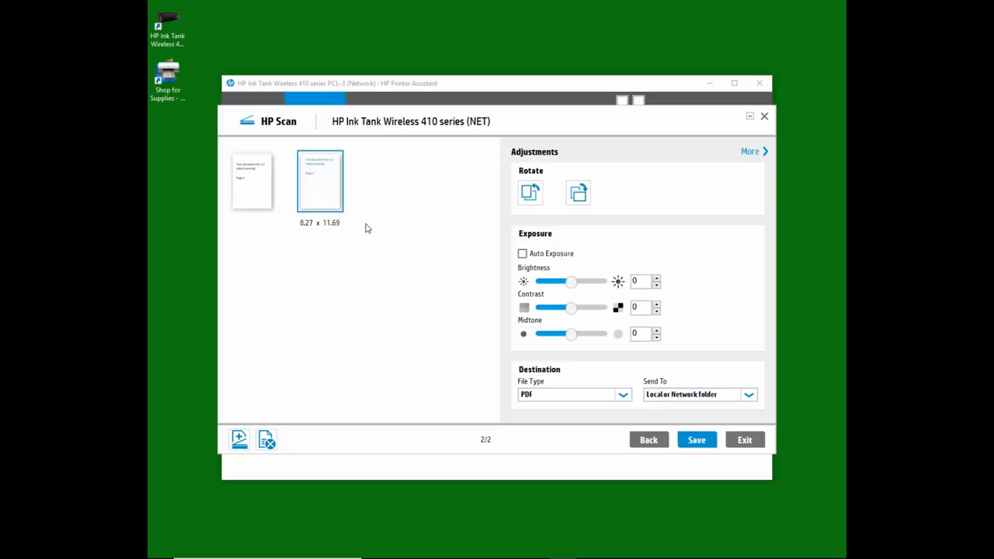
{"action": "mouse_move", "coordinate": [392, 316]}
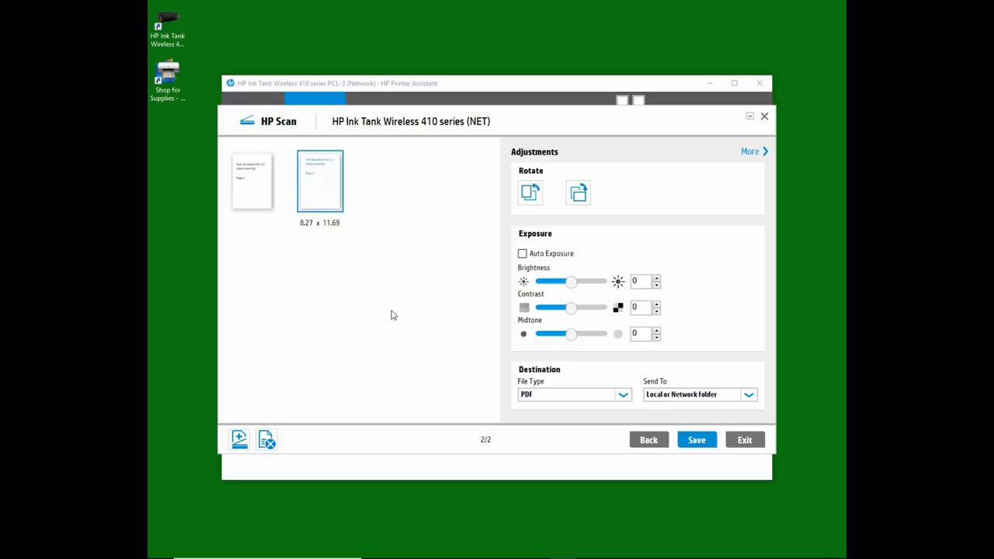
{"action": "mouse_move", "coordinate": [293, 392]}
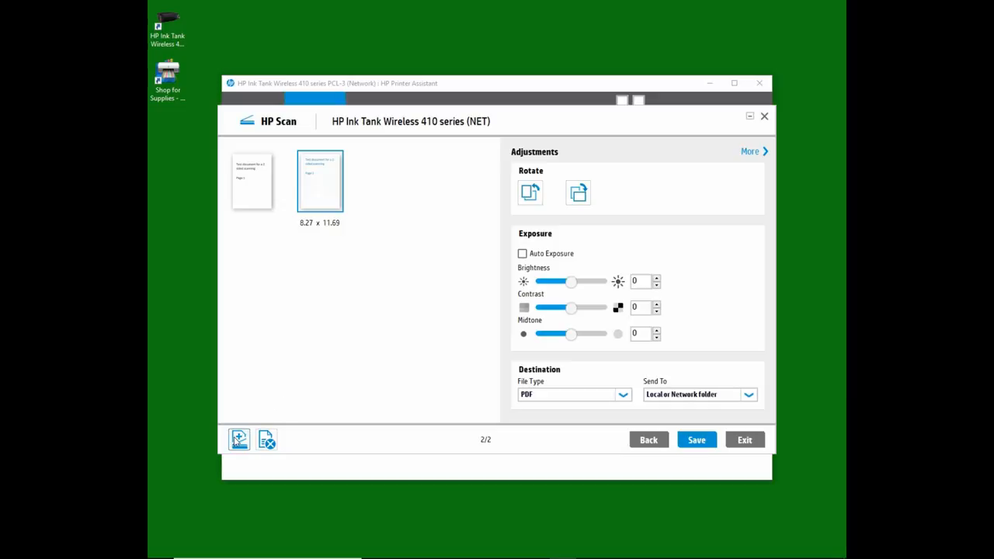
{"action": "mouse_move", "coordinate": [239, 439]}
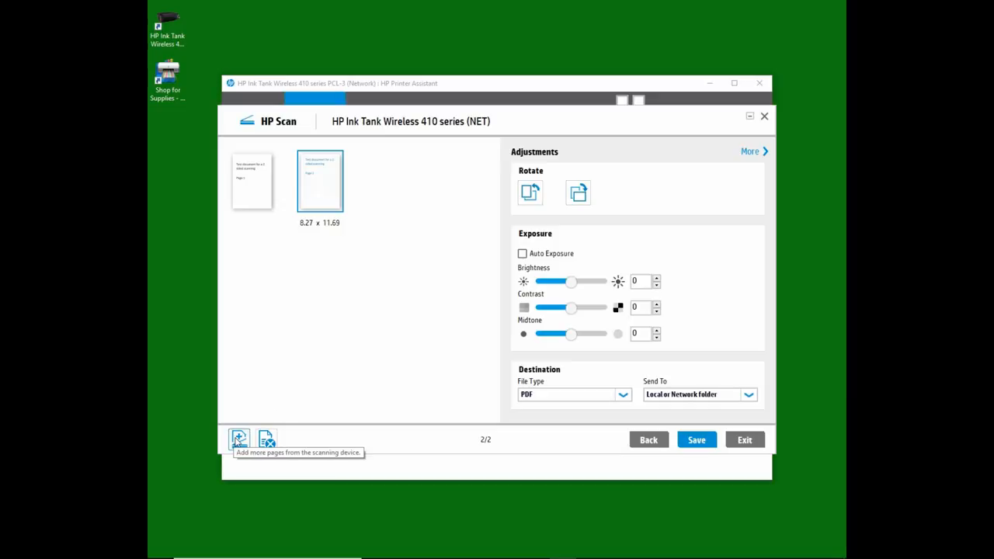
Step: Add page 3 from the scanner, making a three-page PDF document
{"action": "left_click", "coordinate": [239, 438]}
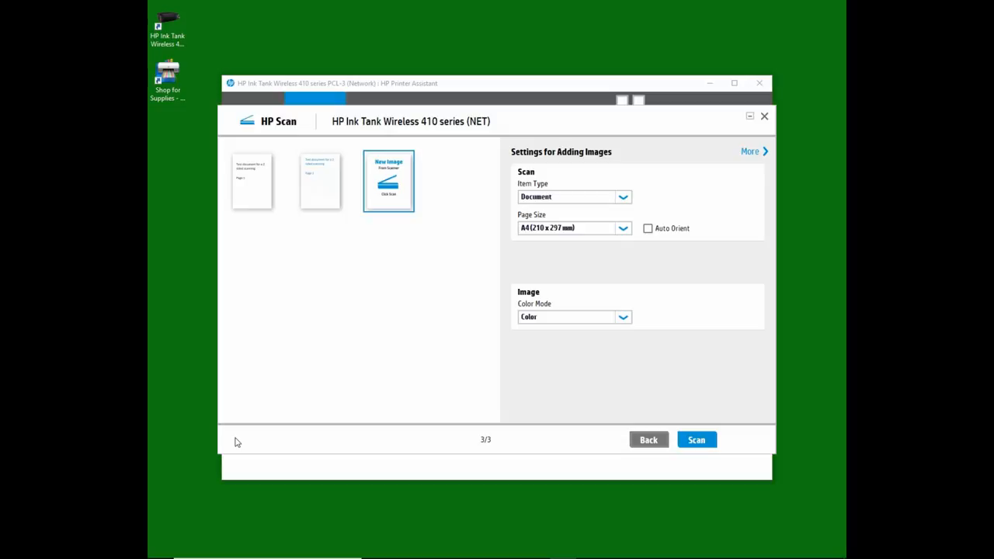
{"action": "left_click", "coordinate": [696, 439]}
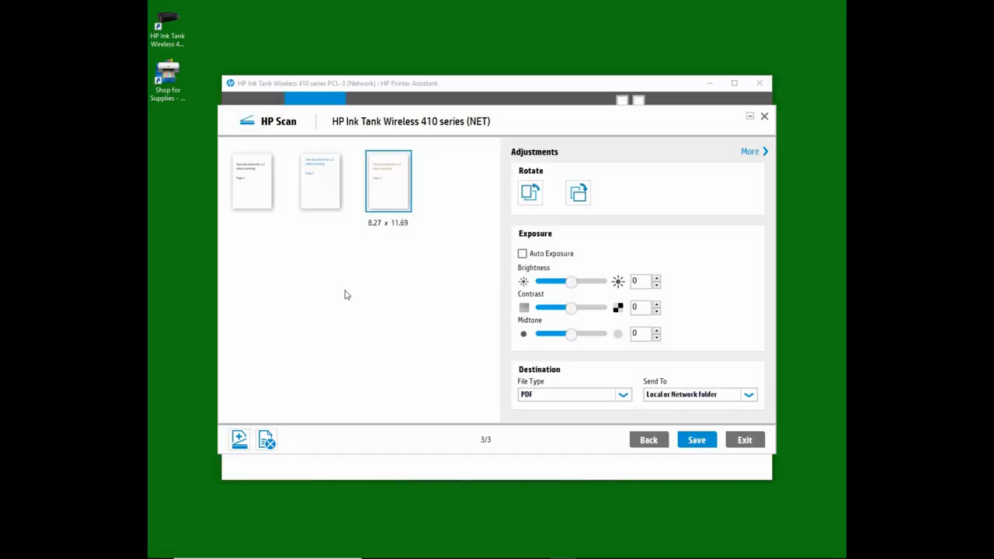
{"action": "mouse_move", "coordinate": [240, 439]}
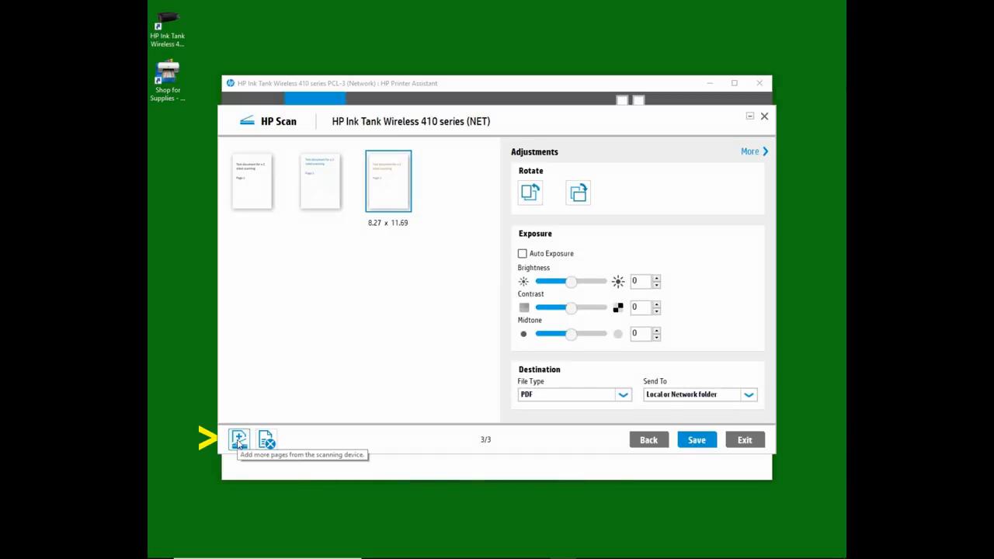
Step: Add page 4 from the scanner, completing the four-page PDF document
{"action": "left_click", "coordinate": [239, 439]}
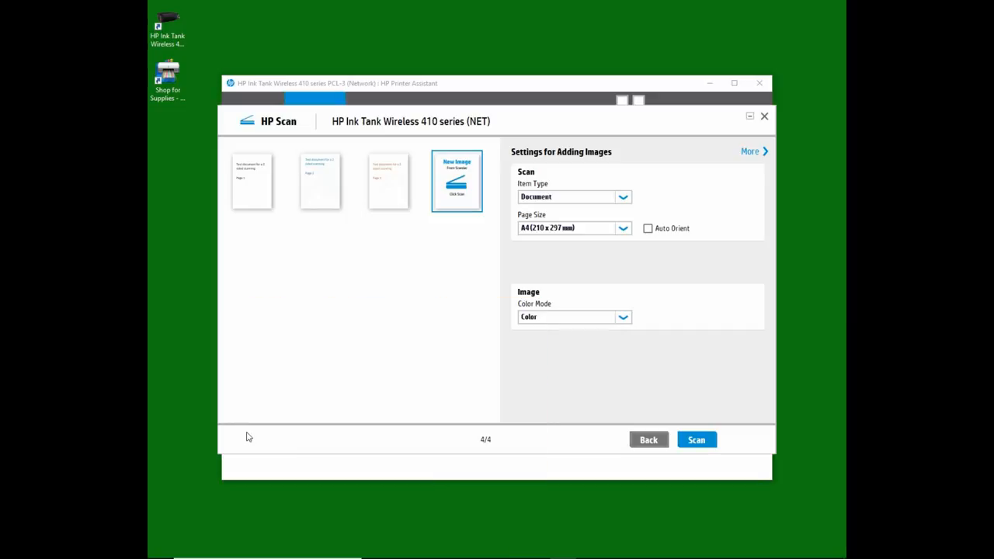
{"action": "mouse_move", "coordinate": [371, 417]}
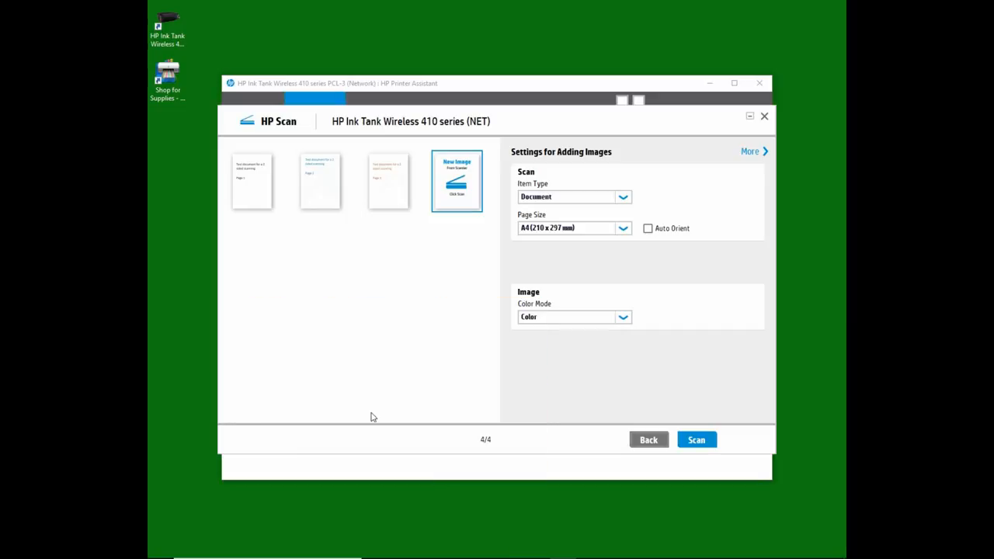
{"action": "mouse_move", "coordinate": [696, 440]}
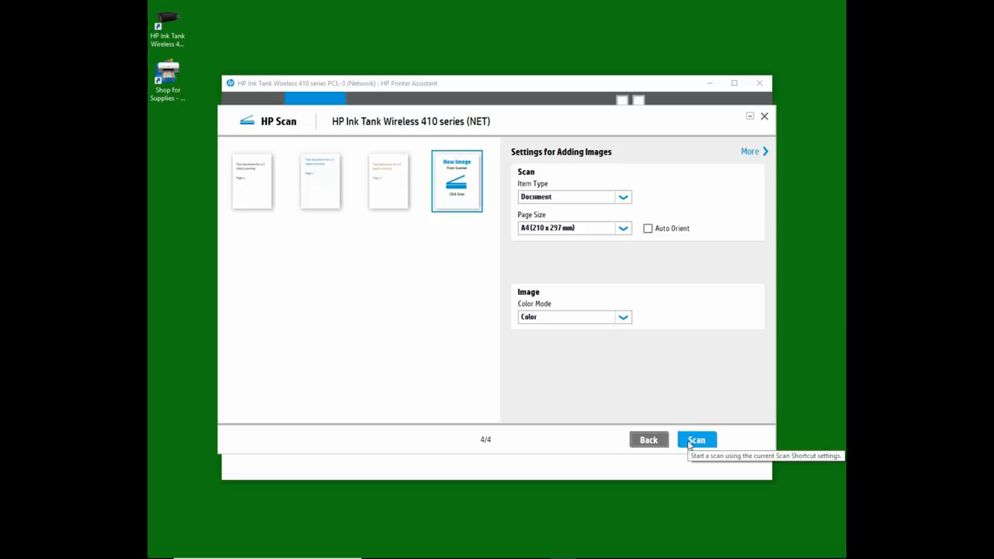
{"action": "left_click", "coordinate": [695, 439]}
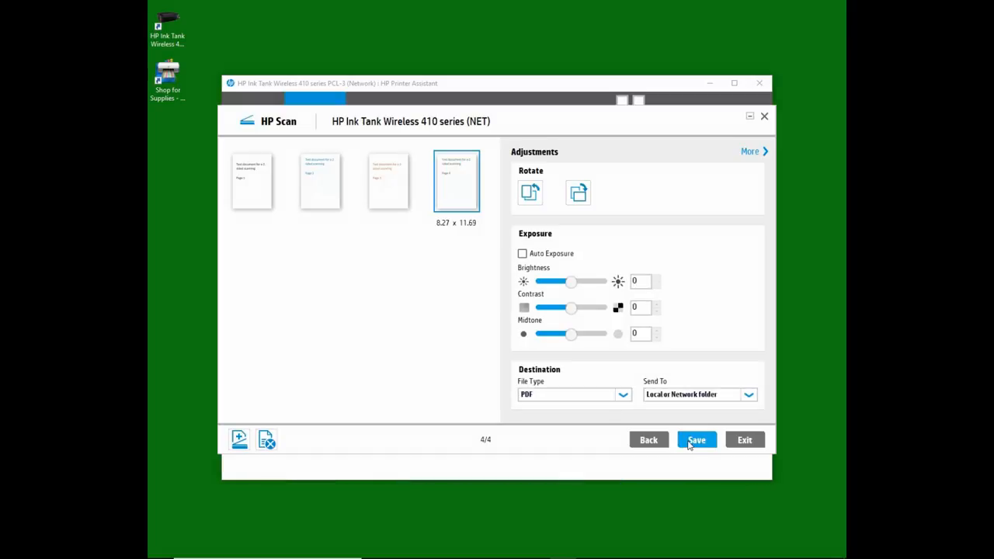
{"action": "mouse_move", "coordinate": [482, 293]}
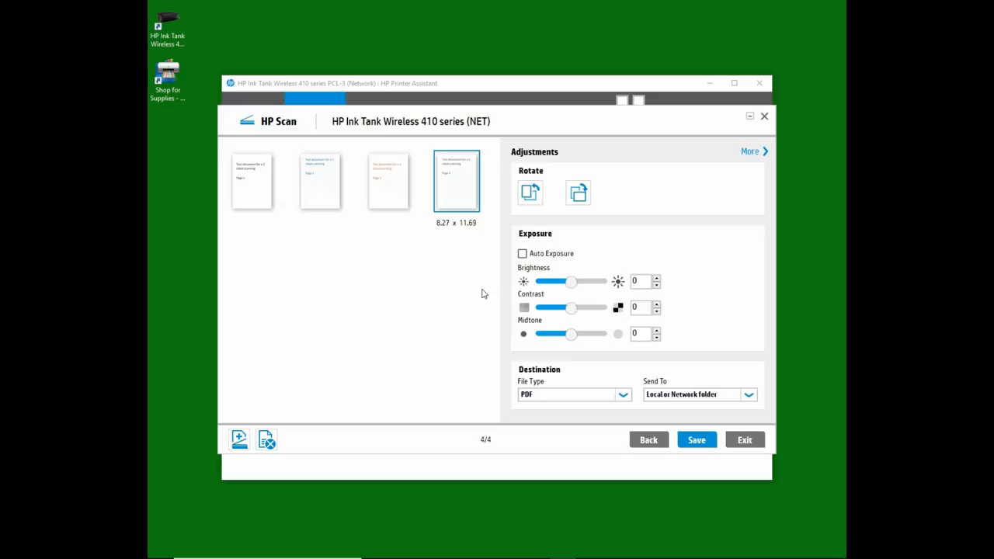
{"action": "mouse_move", "coordinate": [252, 186]}
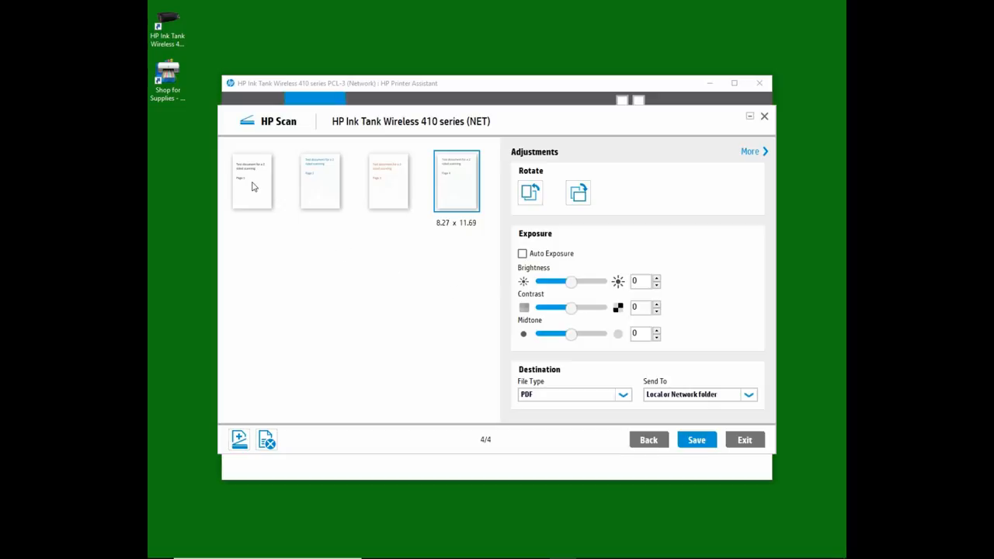
Step: Preview the scanned pages one by one from the sidebar thumbnails, ending on page 4 of 4
{"action": "left_click", "coordinate": [251, 180]}
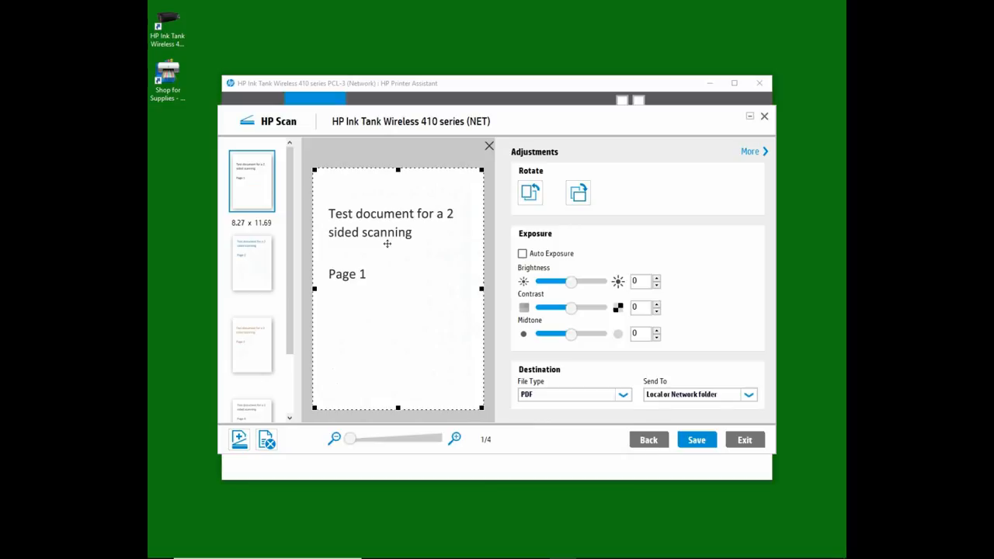
{"action": "mouse_move", "coordinate": [258, 269]}
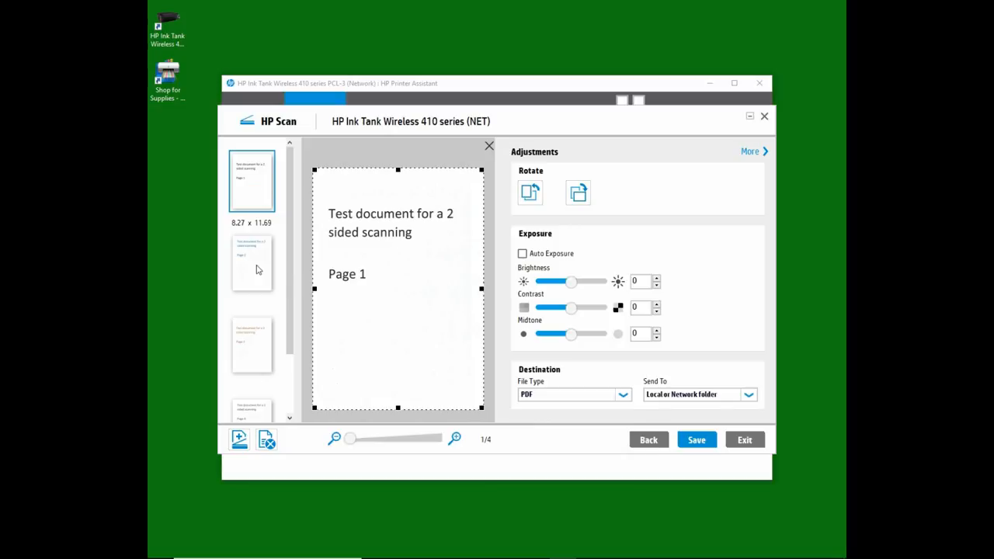
{"action": "left_click", "coordinate": [251, 263]}
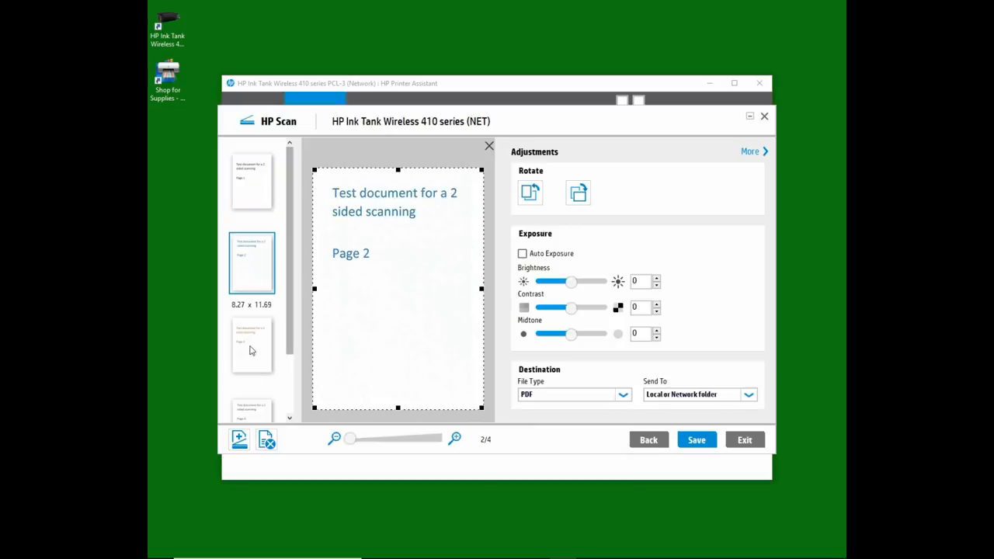
{"action": "left_click", "coordinate": [251, 345]}
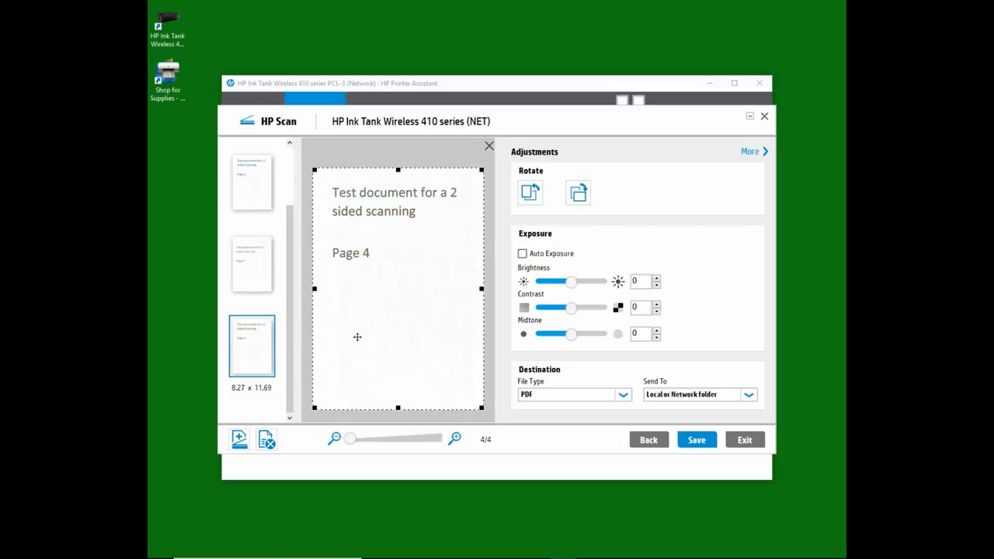
{"action": "mouse_move", "coordinate": [364, 333]}
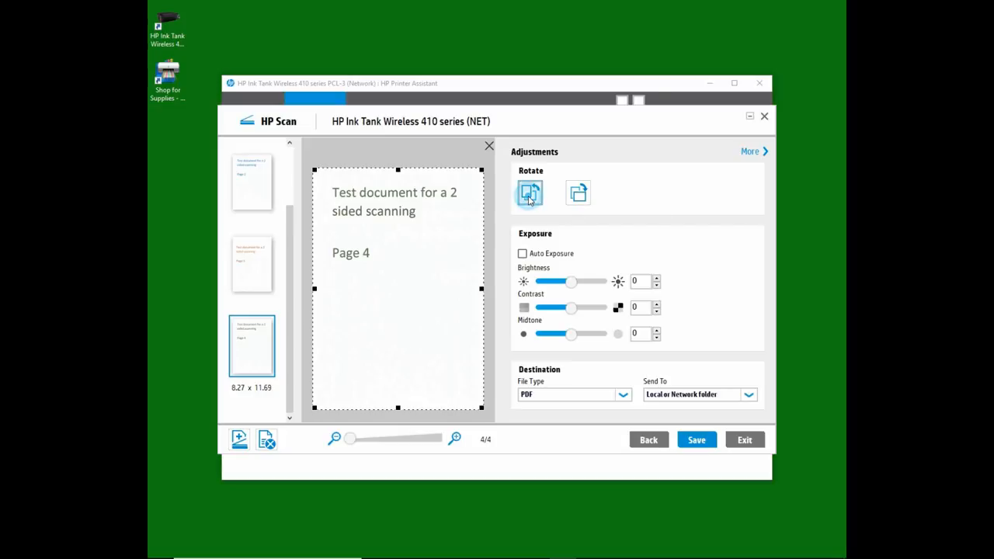
{"action": "left_click", "coordinate": [529, 193]}
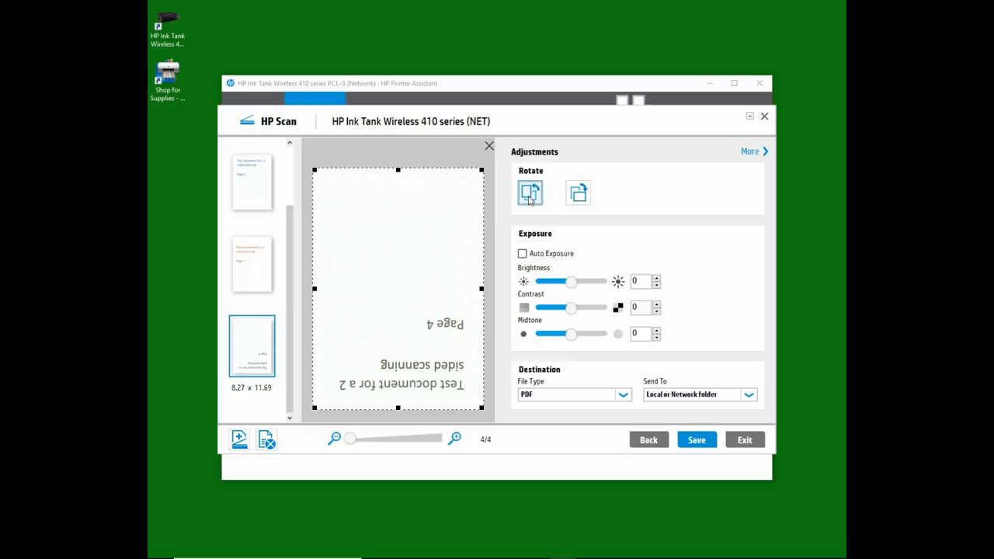
{"action": "left_click", "coordinate": [578, 193]}
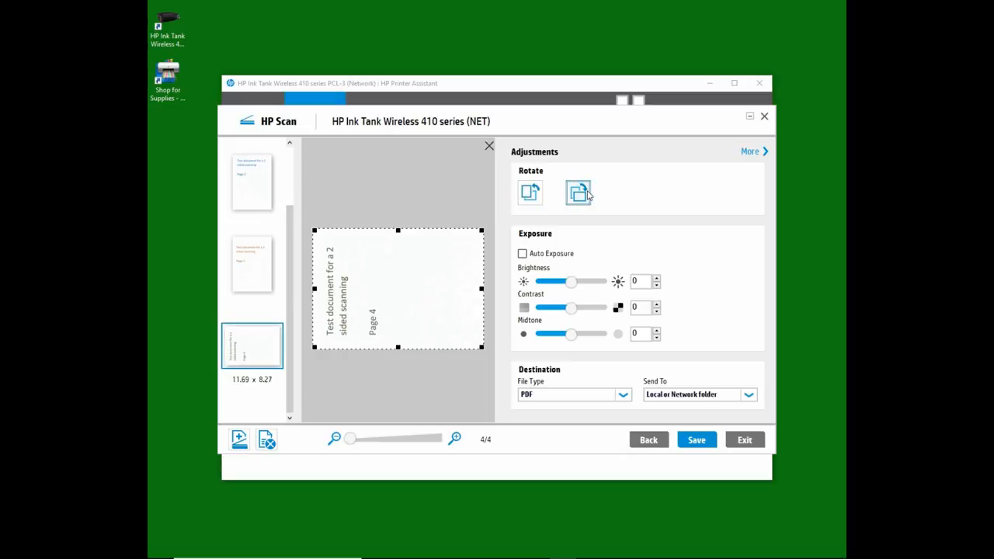
{"action": "left_click", "coordinate": [578, 193]}
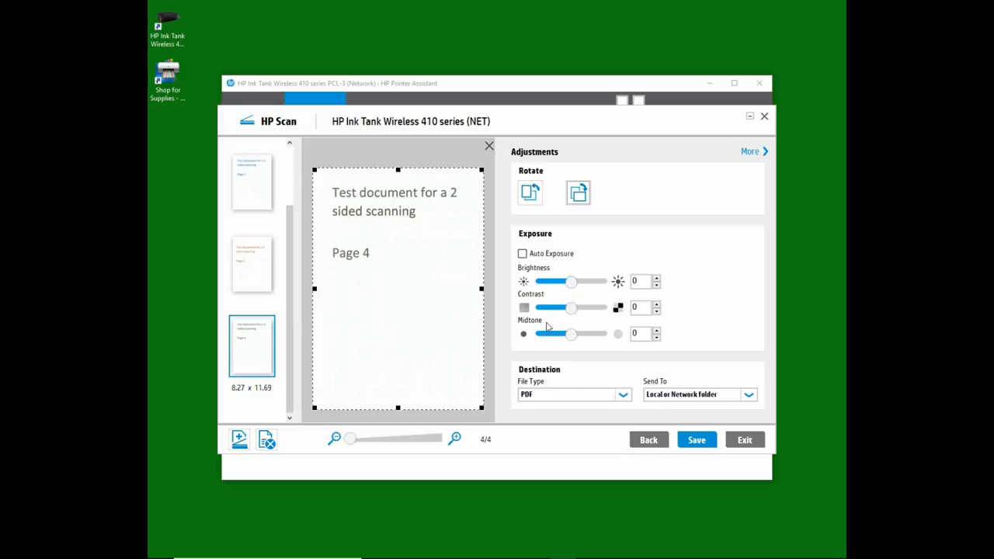
{"action": "mouse_move", "coordinate": [666, 230]}
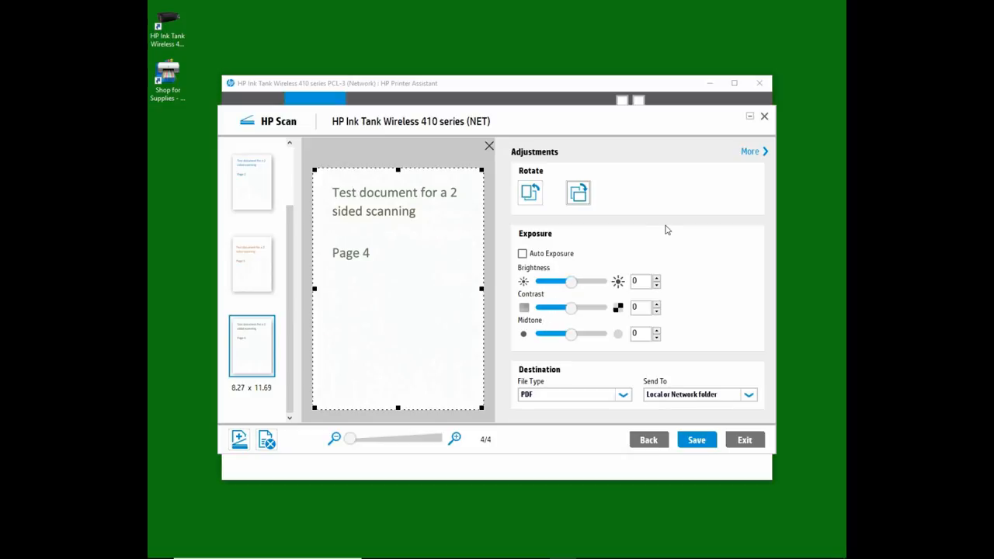